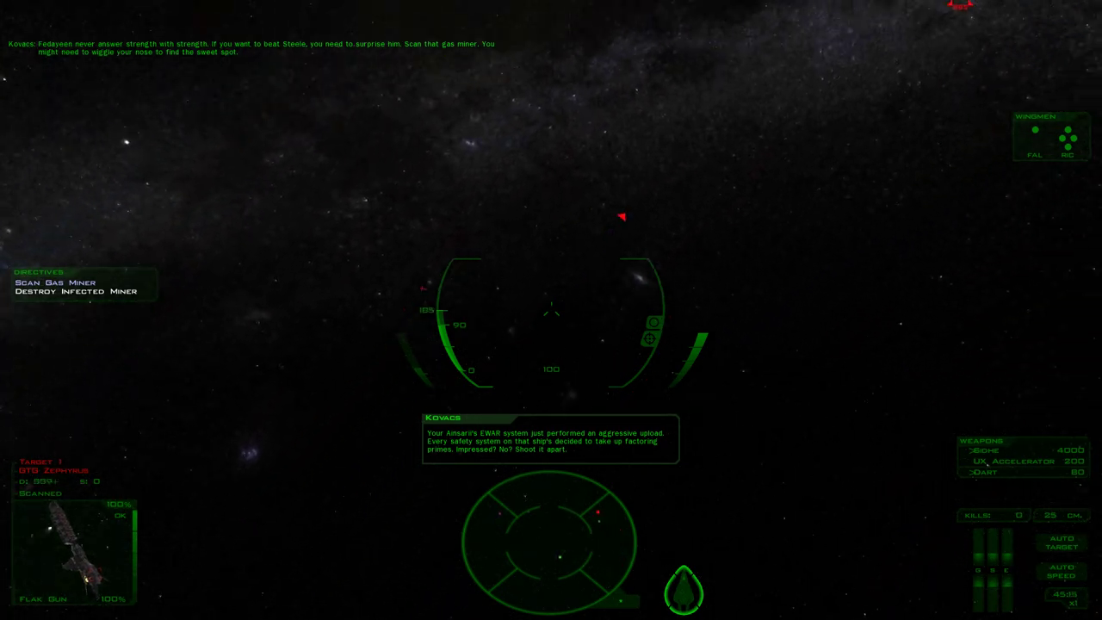
mouse_move(552, 310)
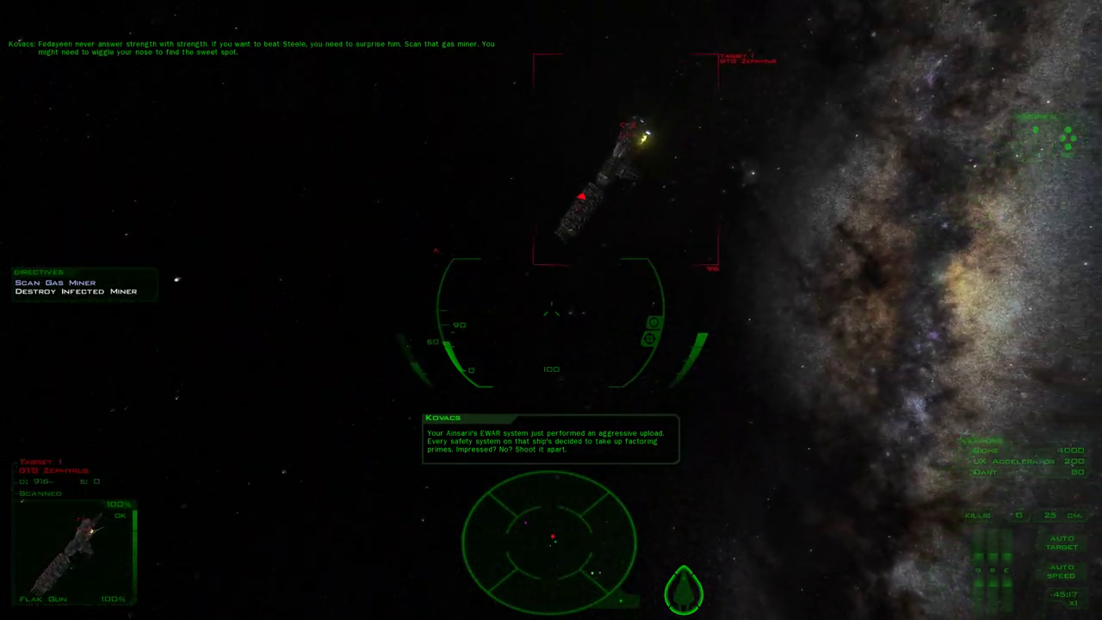